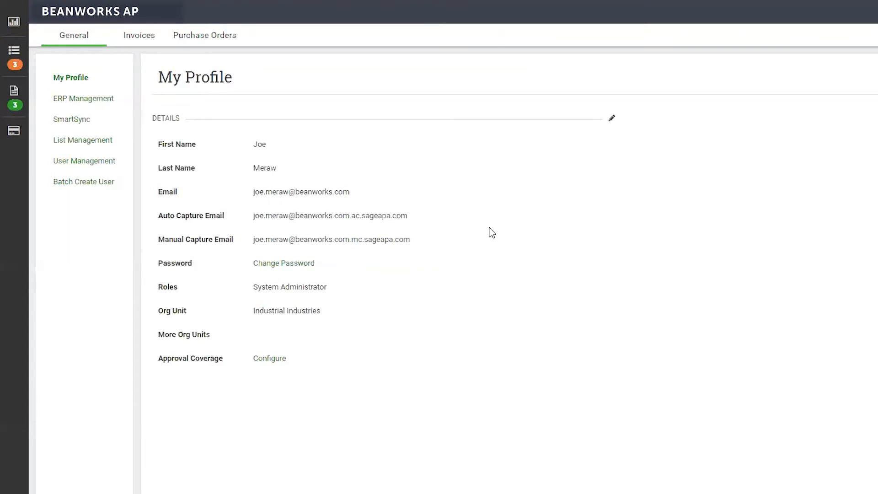
mouse_move(439, 327)
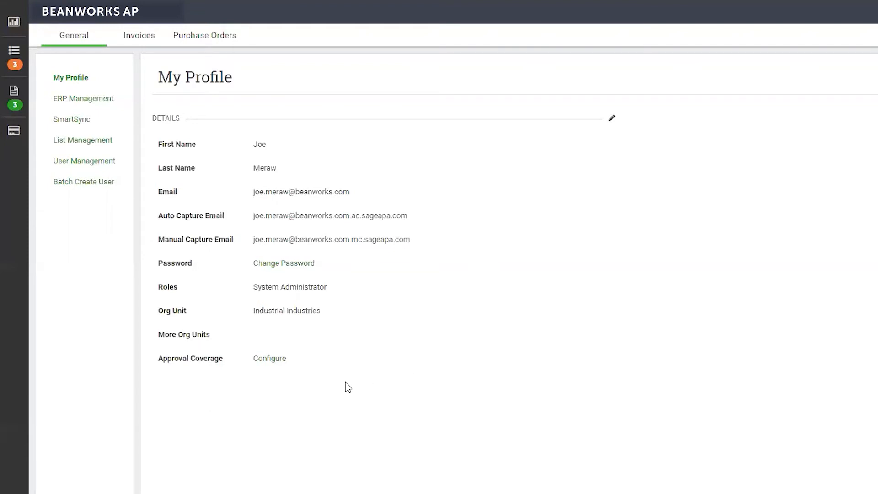
mouse_move(259, 381)
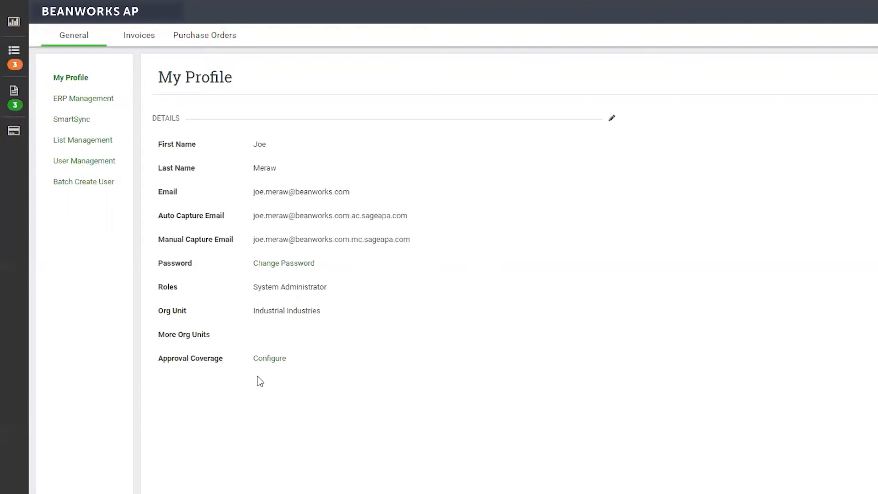
Configure Approval Coverage with start date 11-16-2020 and end date 11-20-2020
click(269, 358)
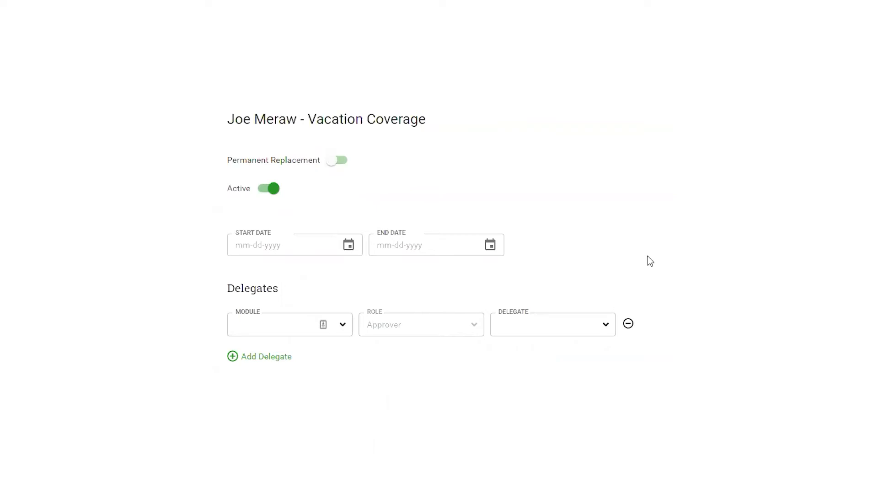
click(347, 245)
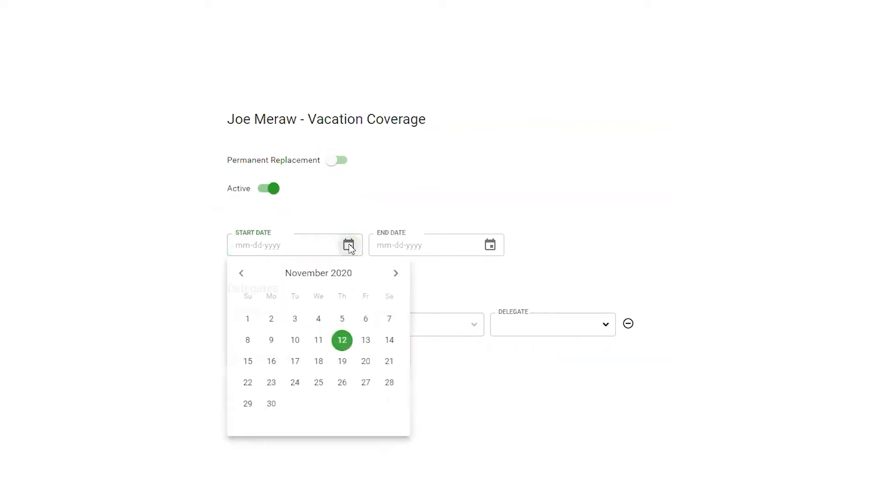
click(271, 361)
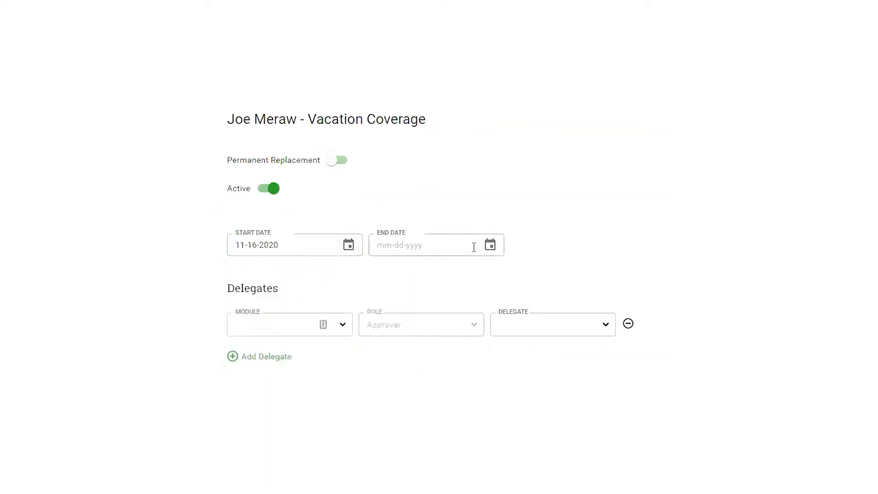
click(530, 361)
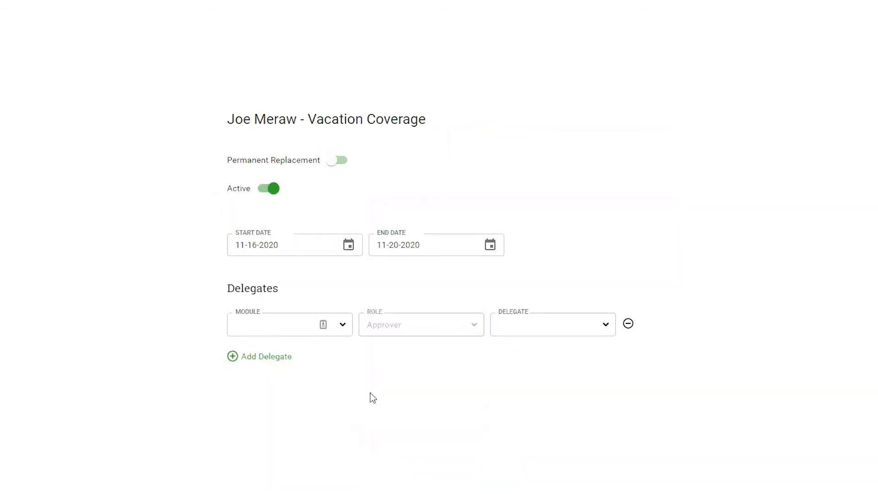
mouse_move(366, 367)
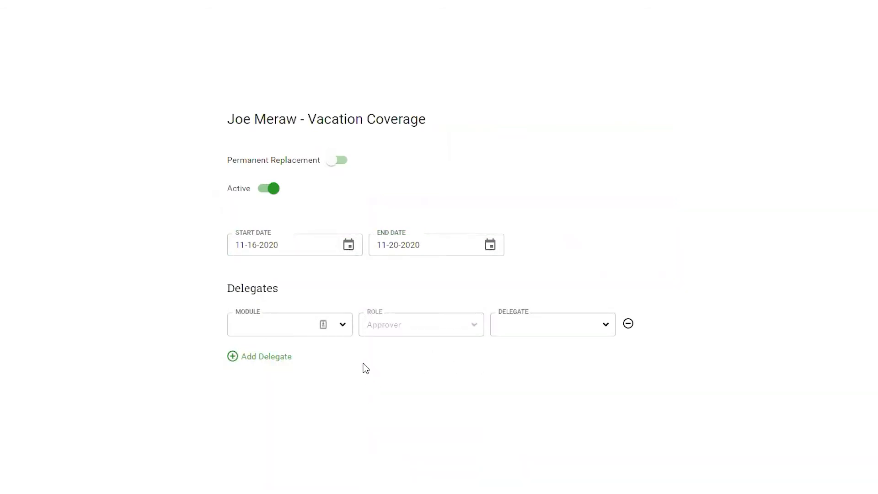
click(289, 324)
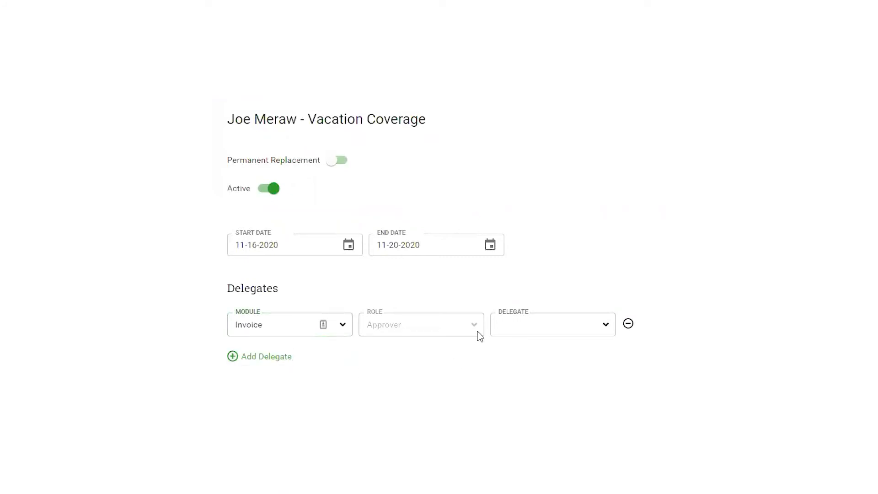
click(552, 325)
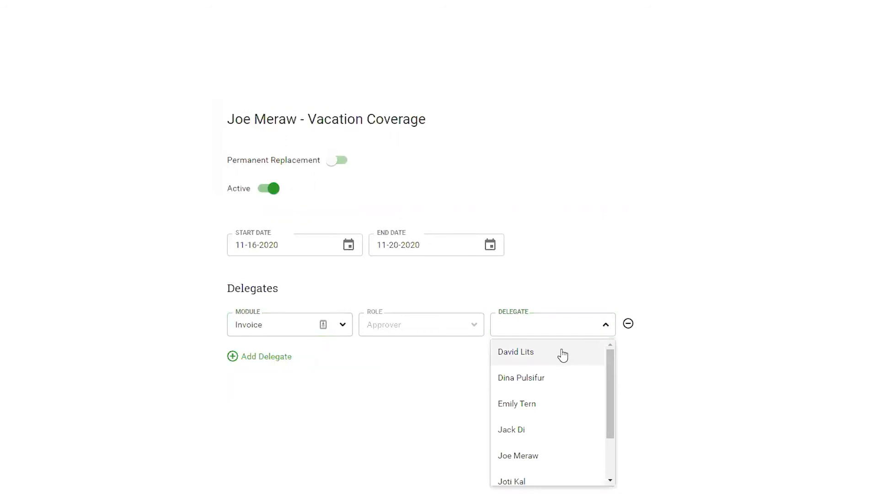
click(514, 352)
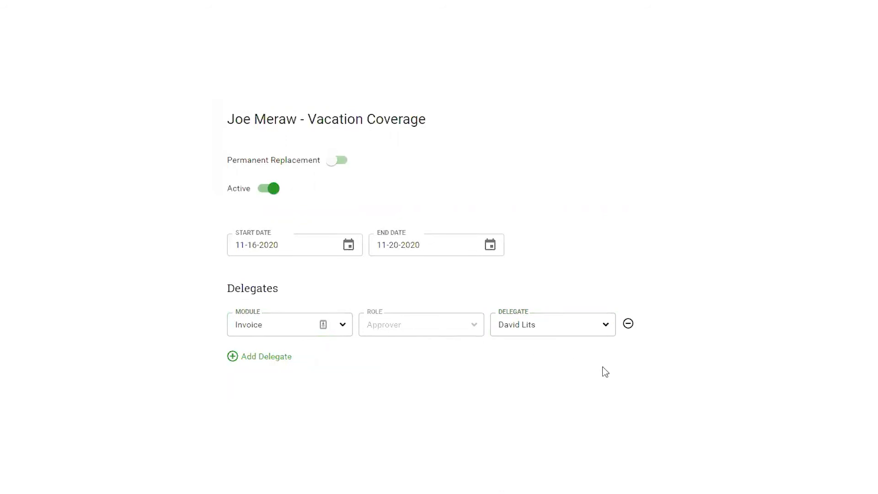